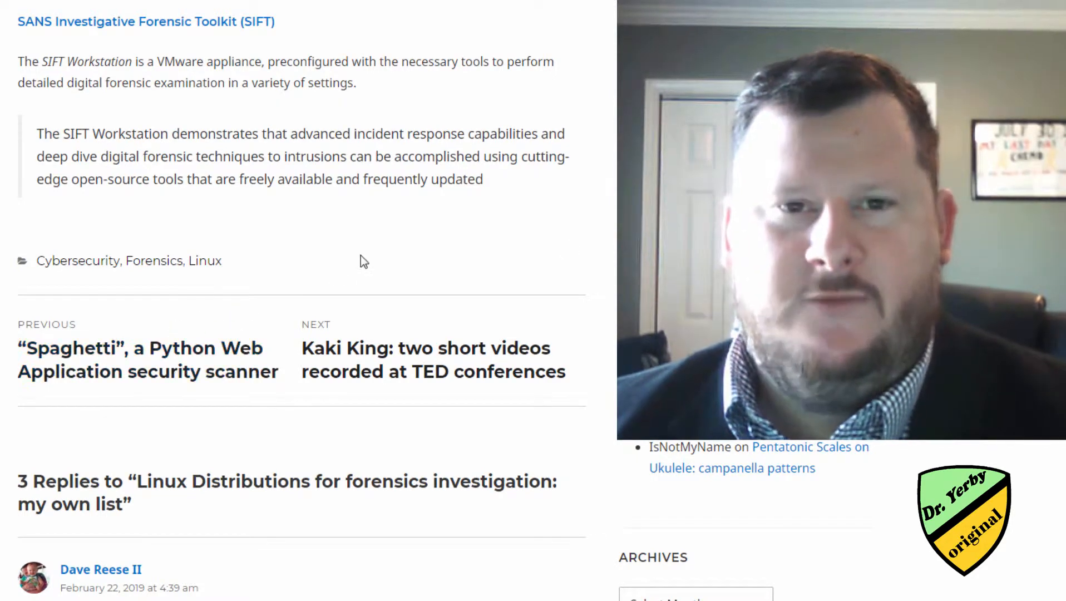
mouse_move(403, 246)
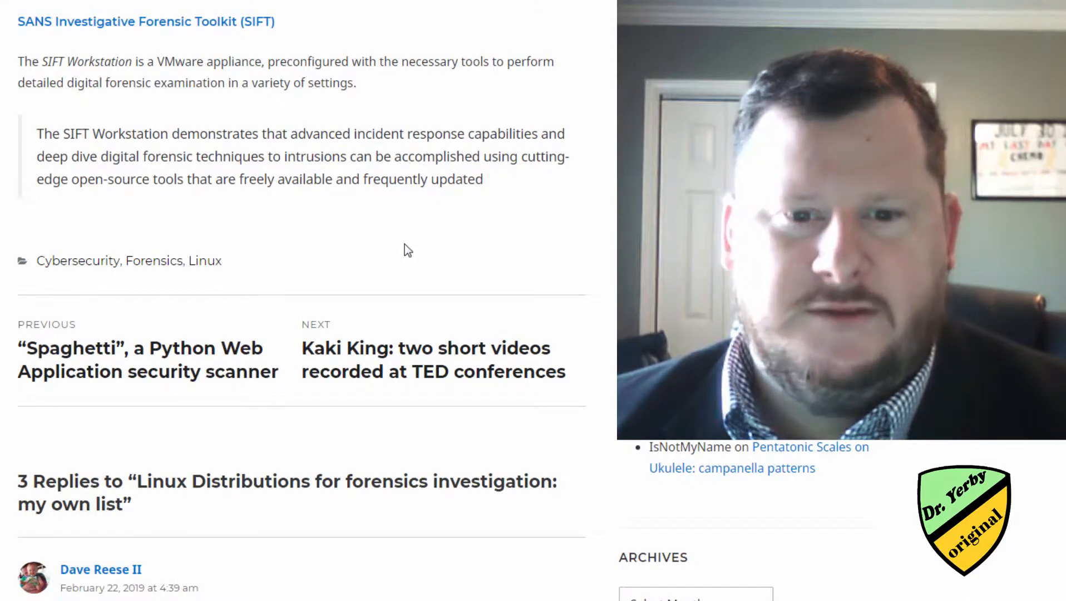
- Return to the post's title, introduction and CAINE section at the top
scroll(down, 3)
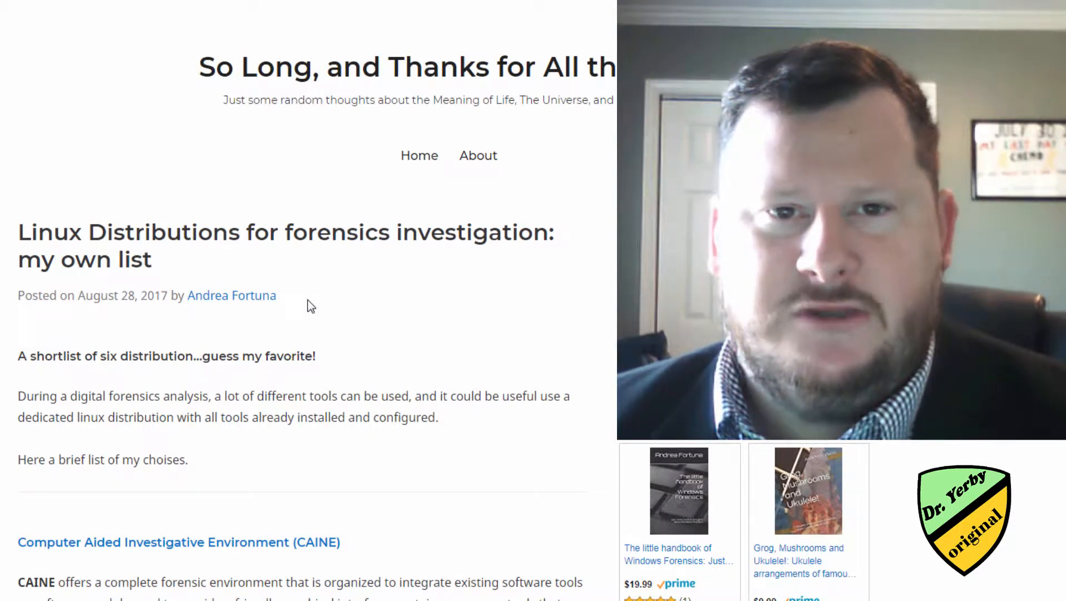
- Scroll to the CAINE and DEFT entries and select DEFT's 'Digital Advanced Response Toolkit' phrase
scroll(down, 3)
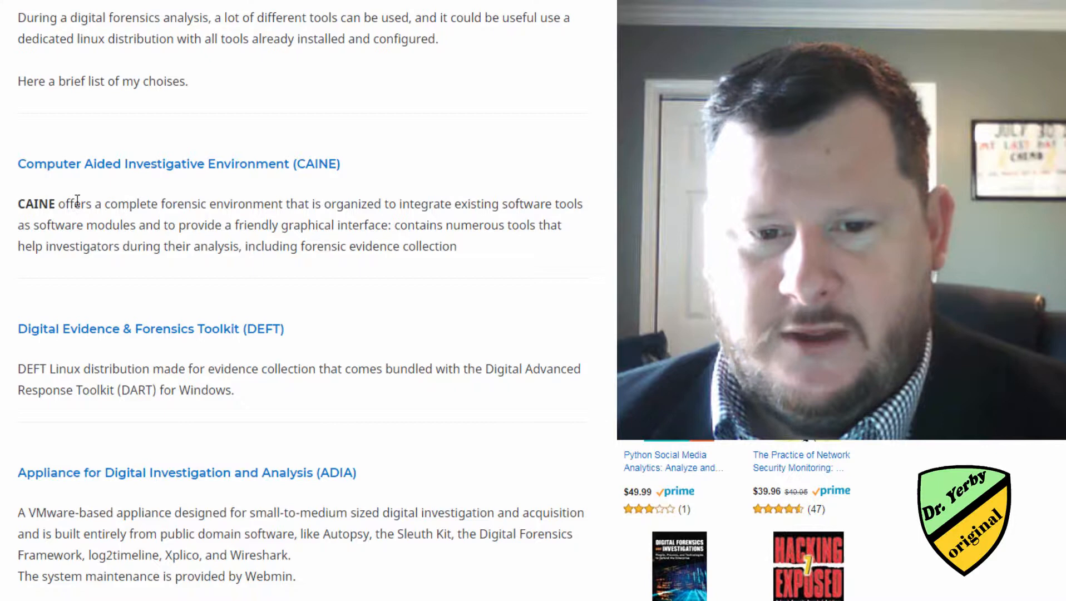
drag(80, 204, 281, 204)
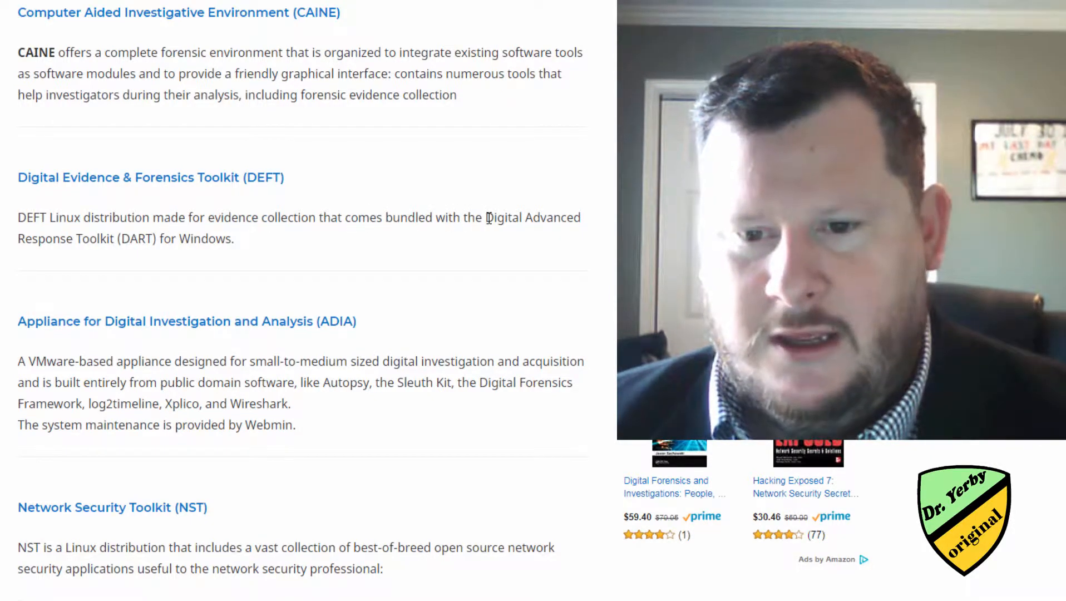
drag(486, 218, 114, 239)
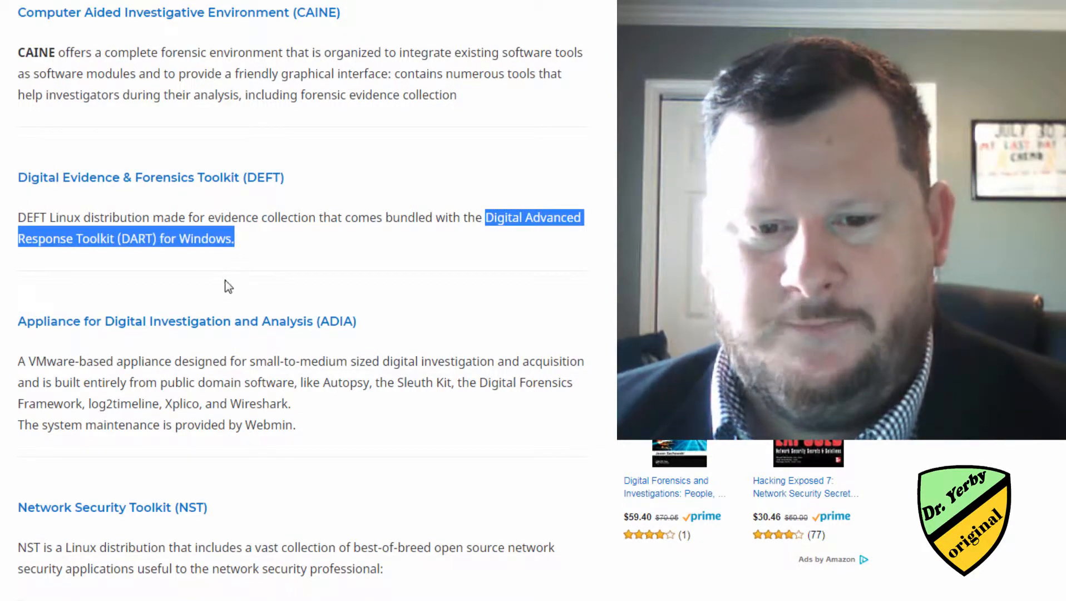
- Scroll past ADIA and select 'Open Source Network Security' in the NST quote
scroll(down, 3)
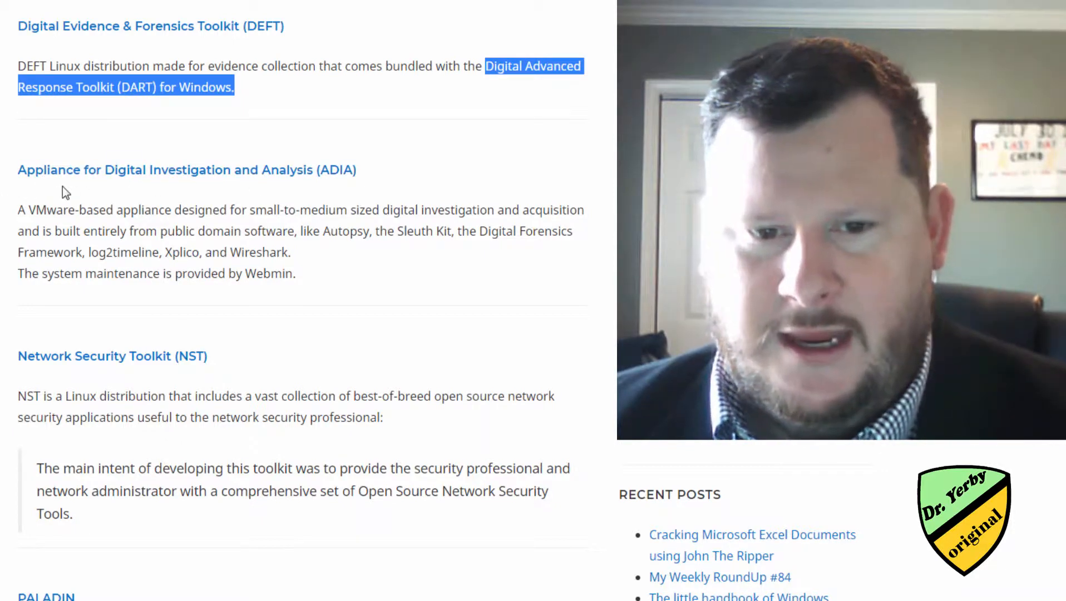
mouse_move(189, 194)
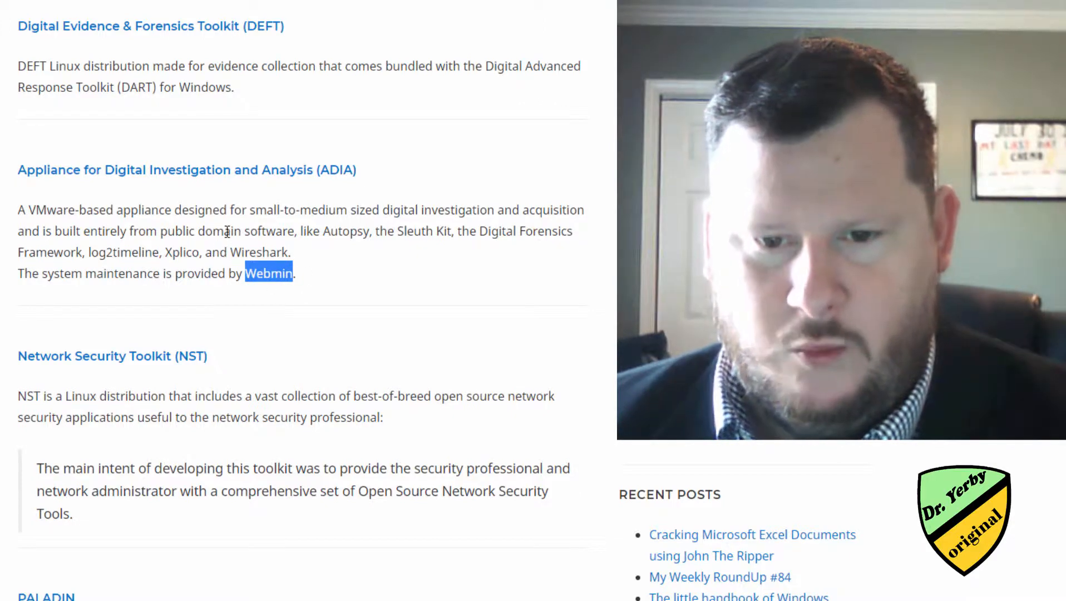
scroll(down, 3)
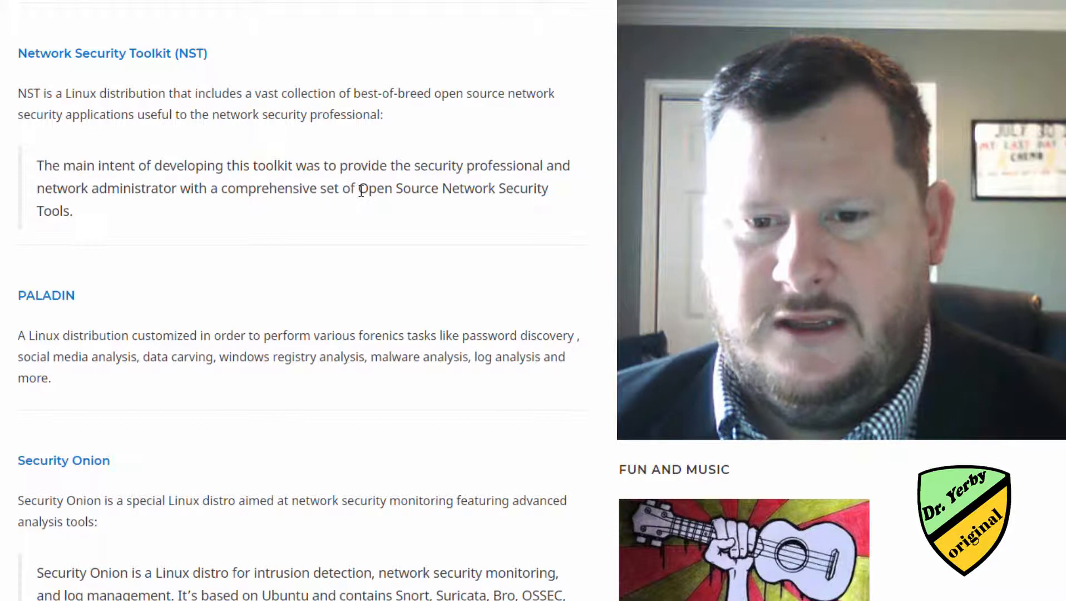
drag(359, 188, 547, 188)
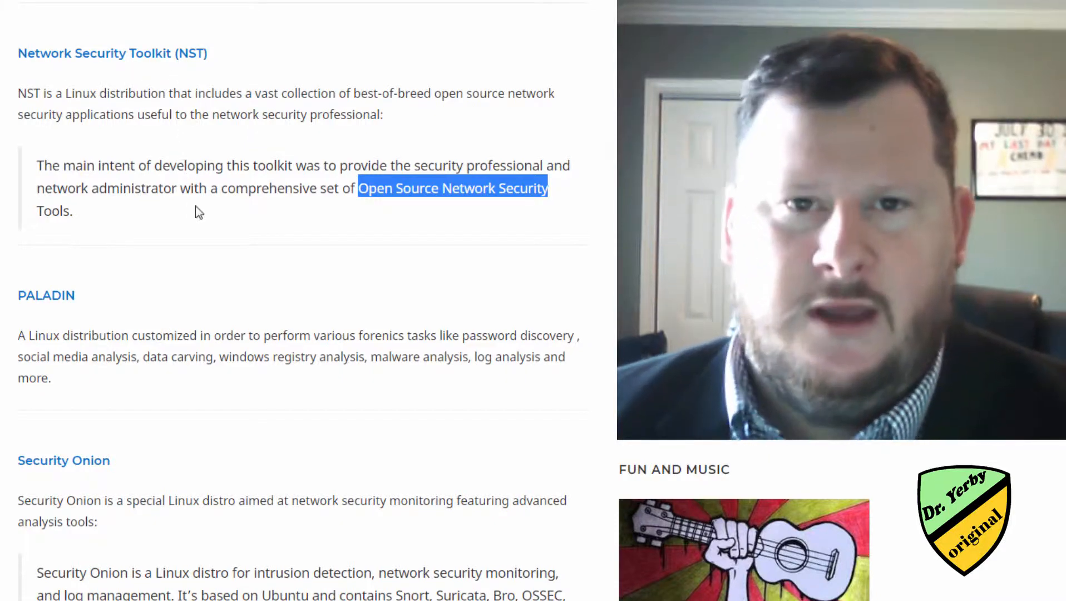
mouse_move(148, 138)
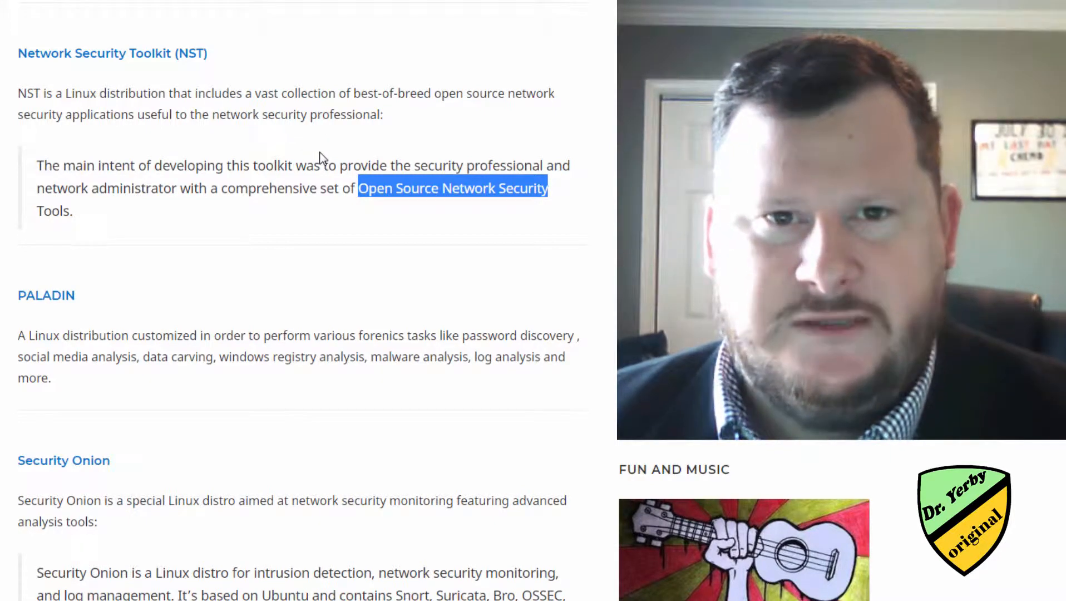
mouse_move(235, 156)
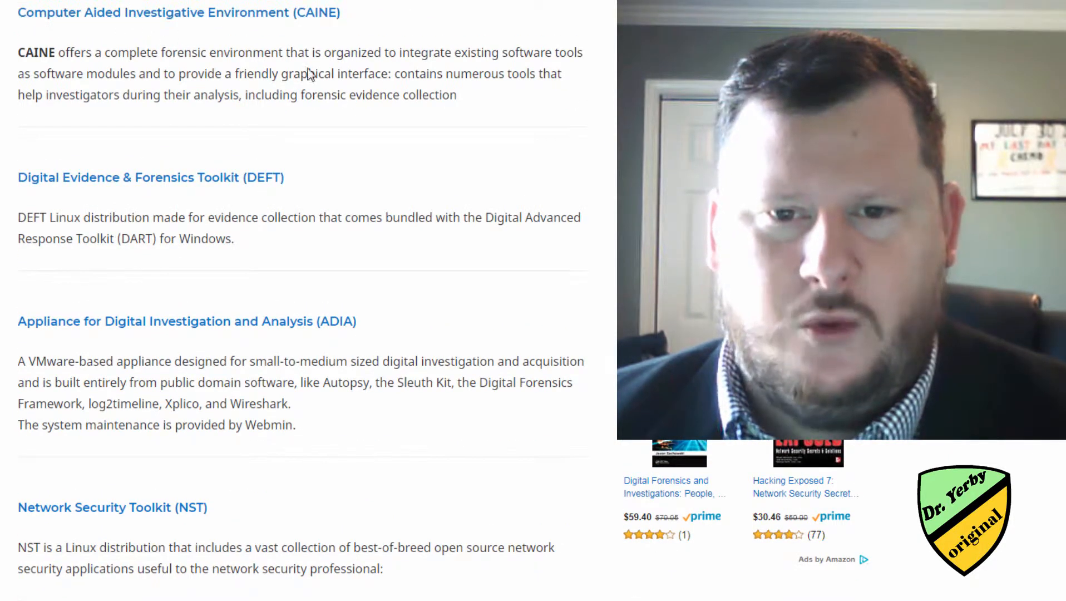
- Select PALADIN's description of forensic tasks like password discovery and malware analysis
scroll(down, 3)
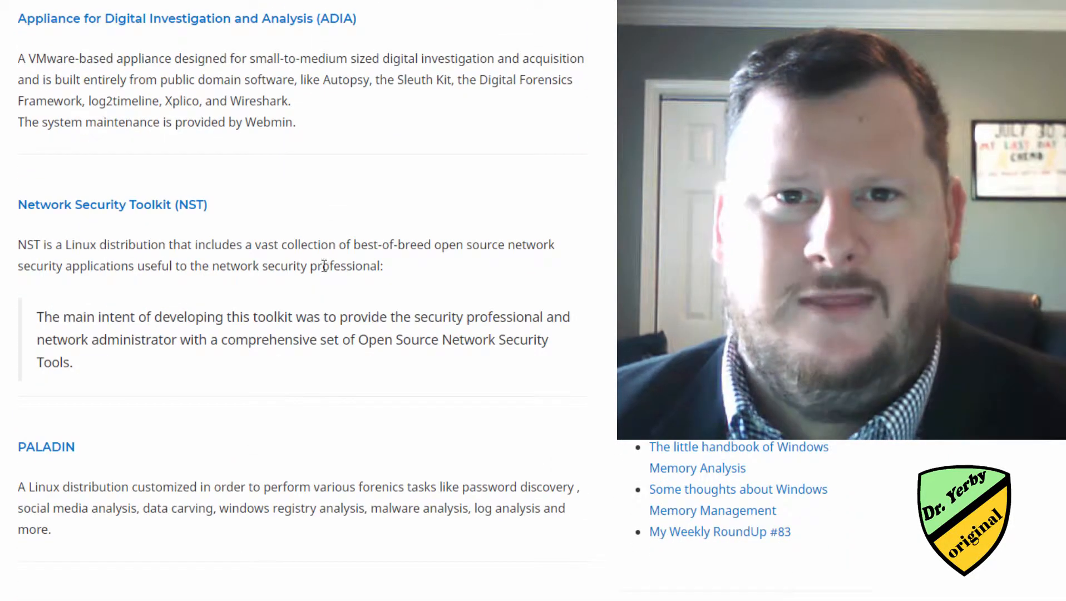
mouse_move(334, 215)
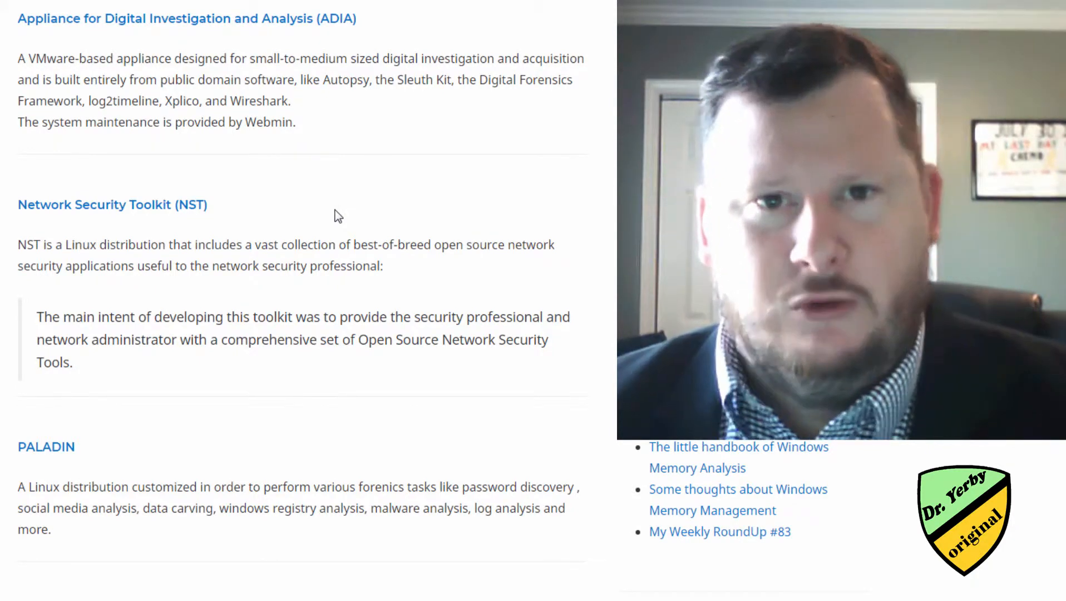
scroll(down, 3)
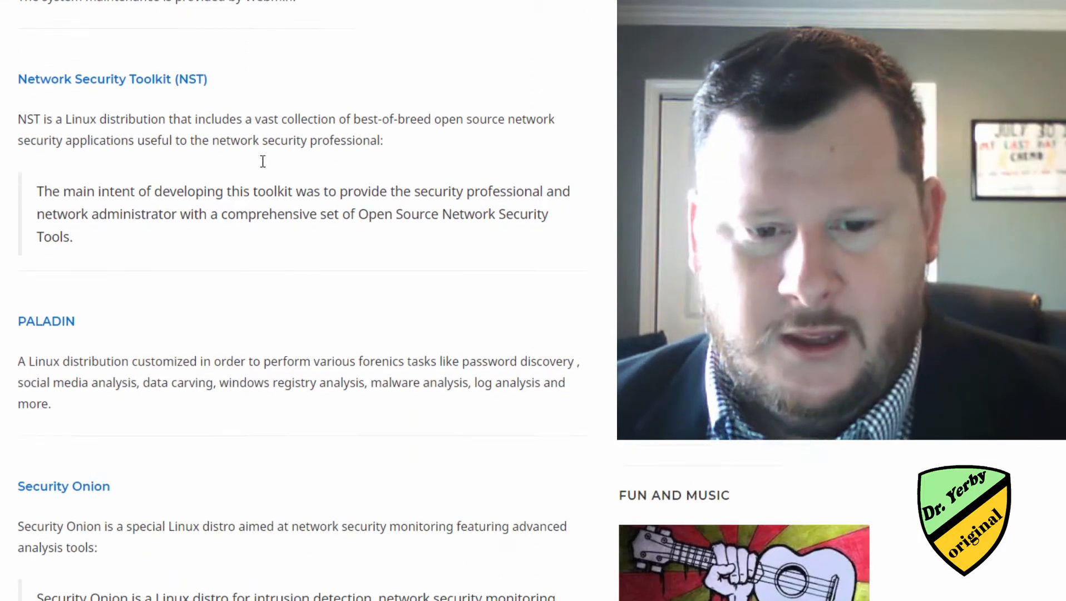
scroll(down, 3)
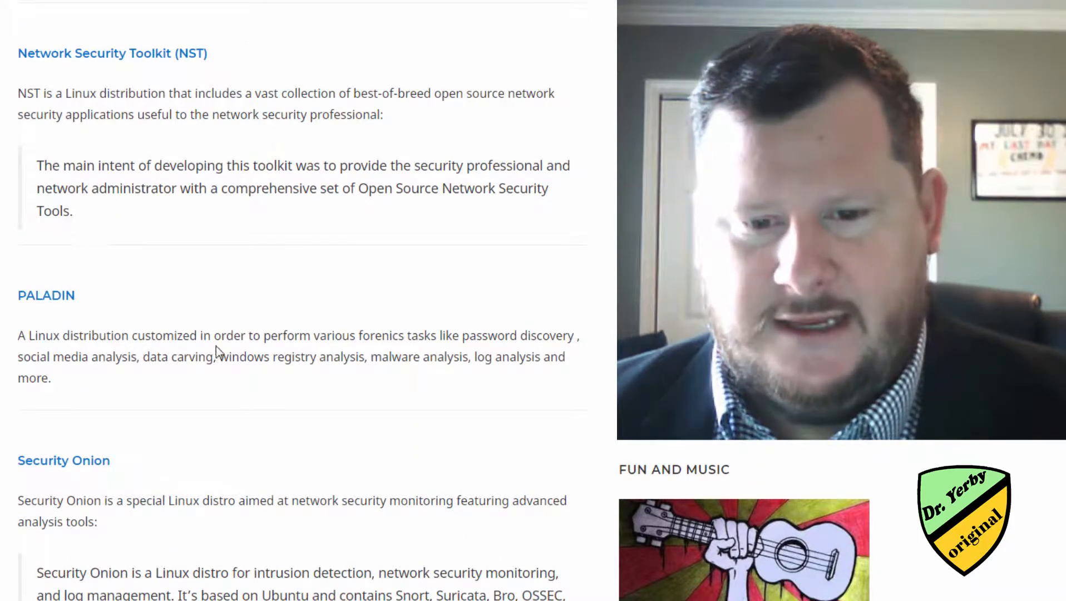
drag(362, 335, 509, 336)
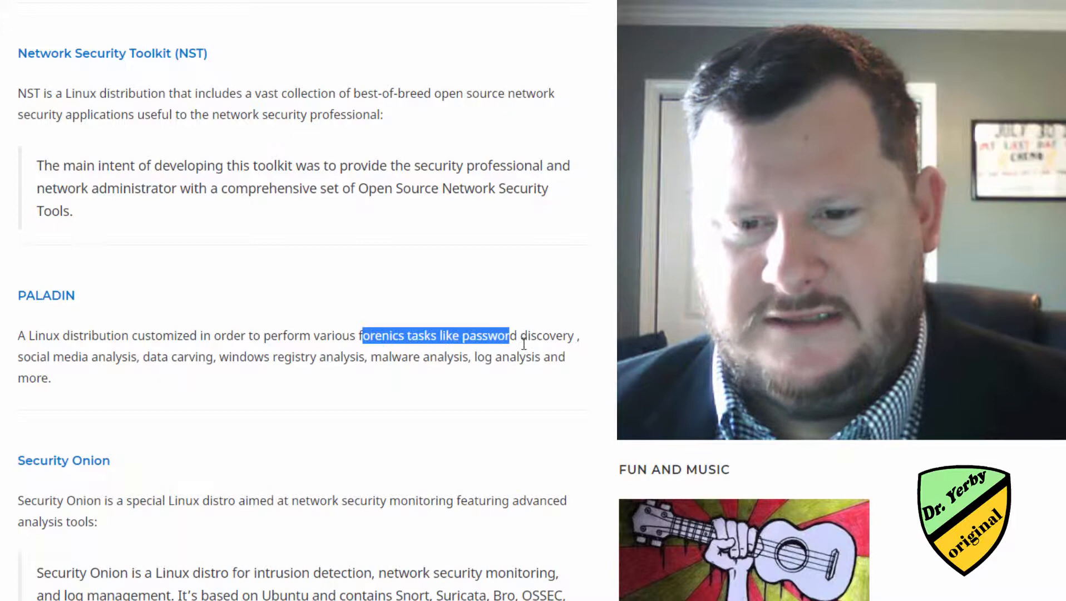
drag(509, 335, 168, 357)
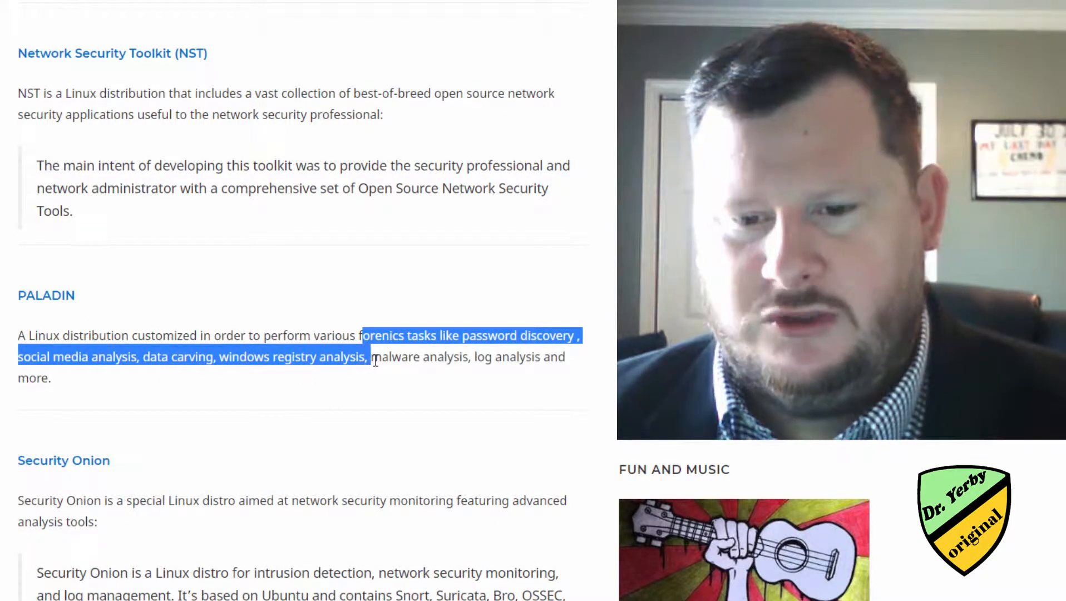
drag(373, 357, 471, 357)
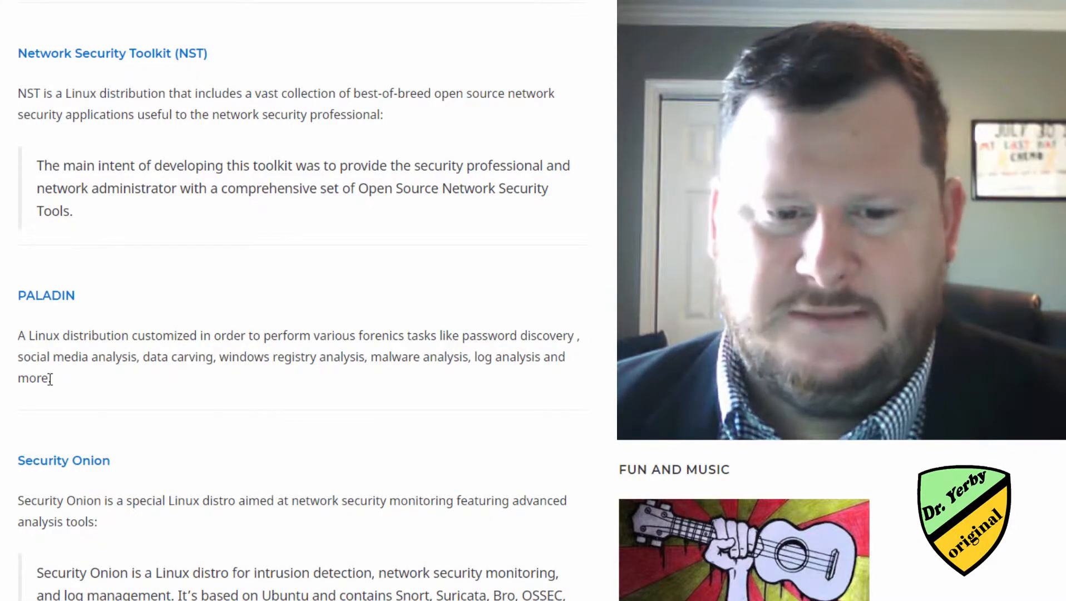
drag(21, 335, 52, 378)
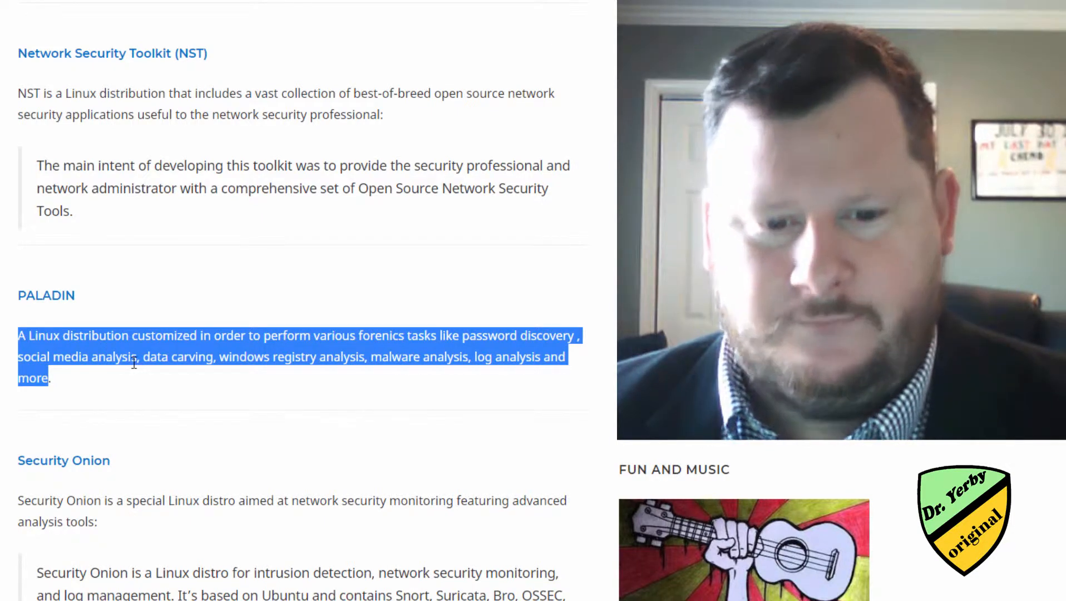
- Select Security Onion's intrusion detection and network monitoring quote, then reach SANS SIFT
scroll(down, 3)
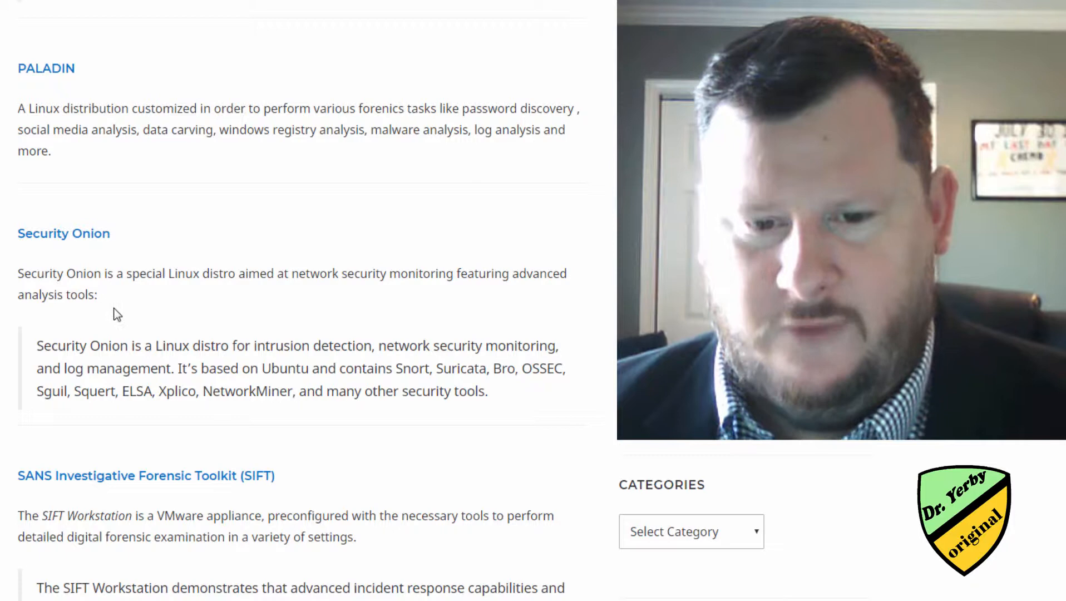
drag(253, 345, 339, 346)
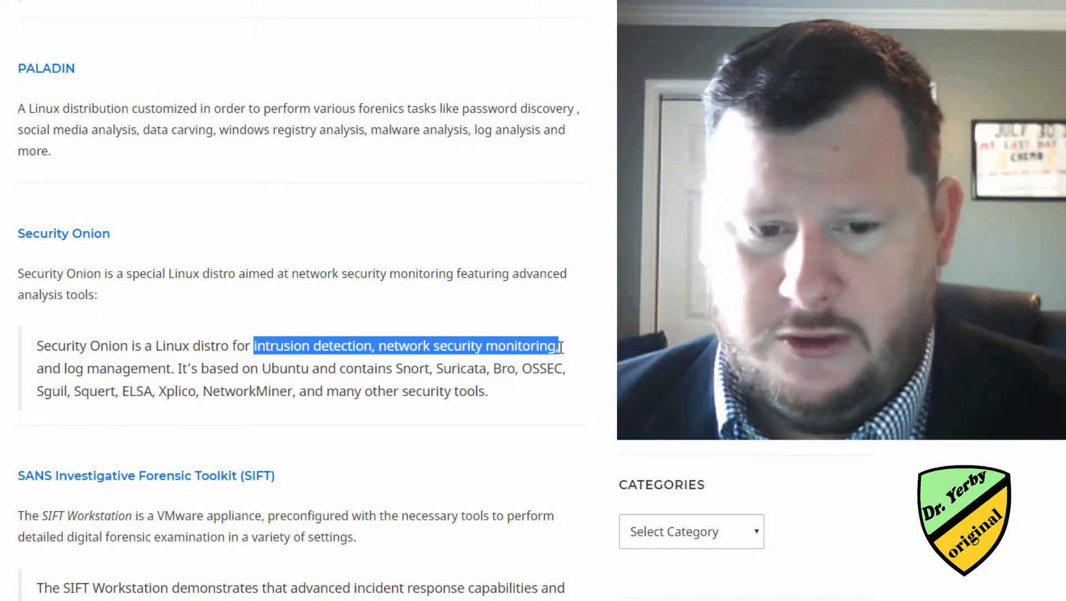
drag(557, 345, 174, 368)
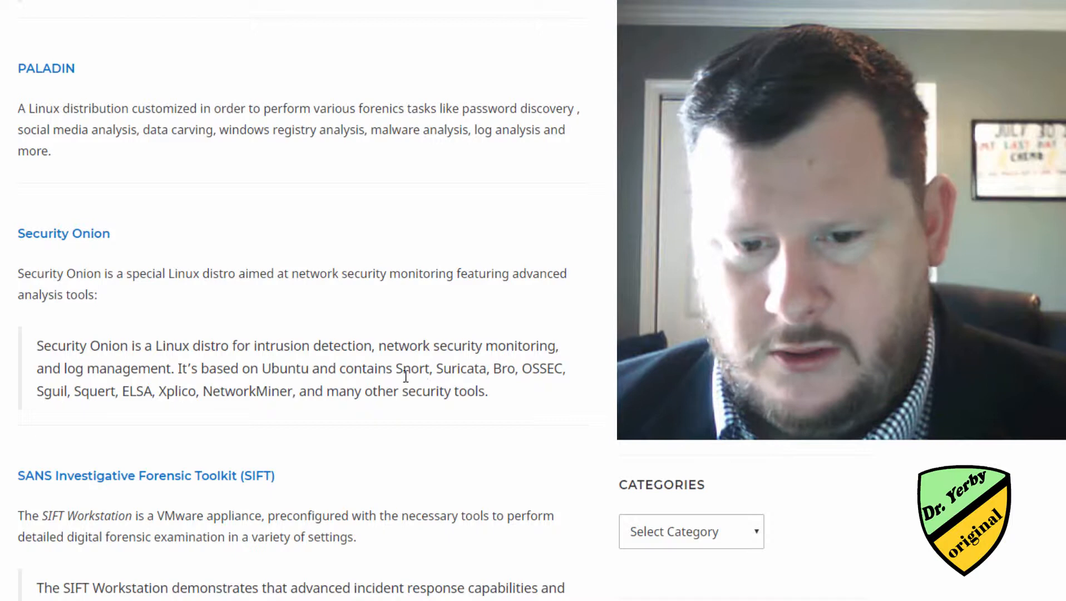
drag(37, 391, 95, 391)
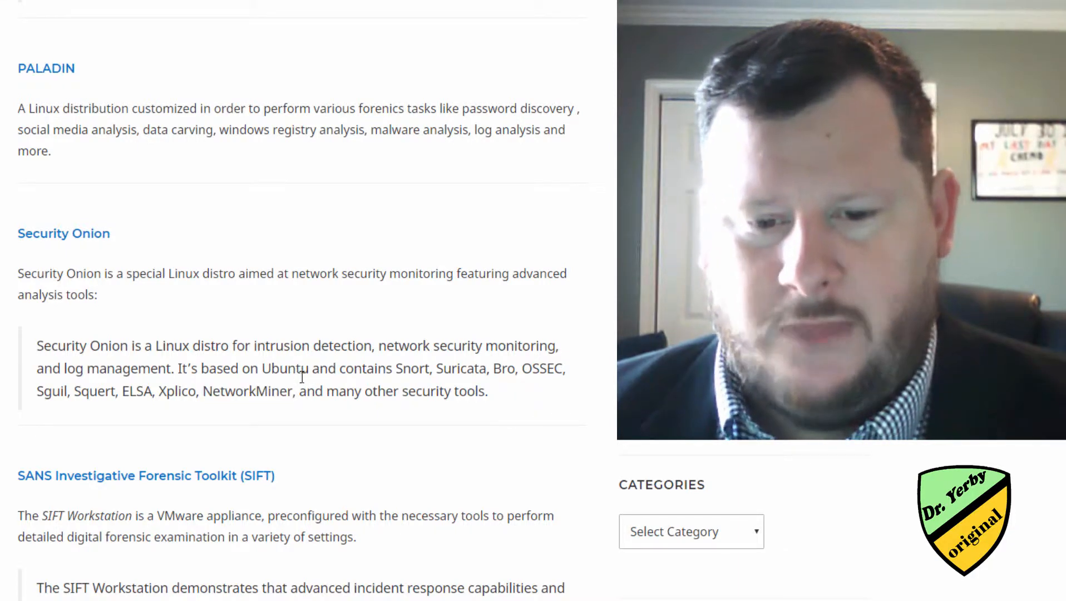
scroll(down, 3)
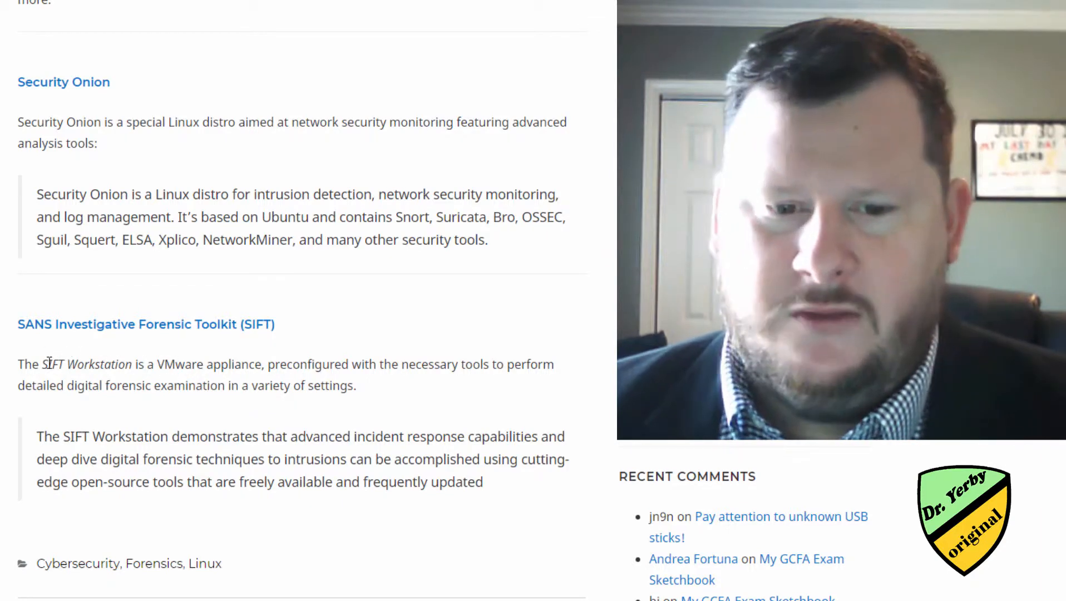
drag(43, 364, 261, 364)
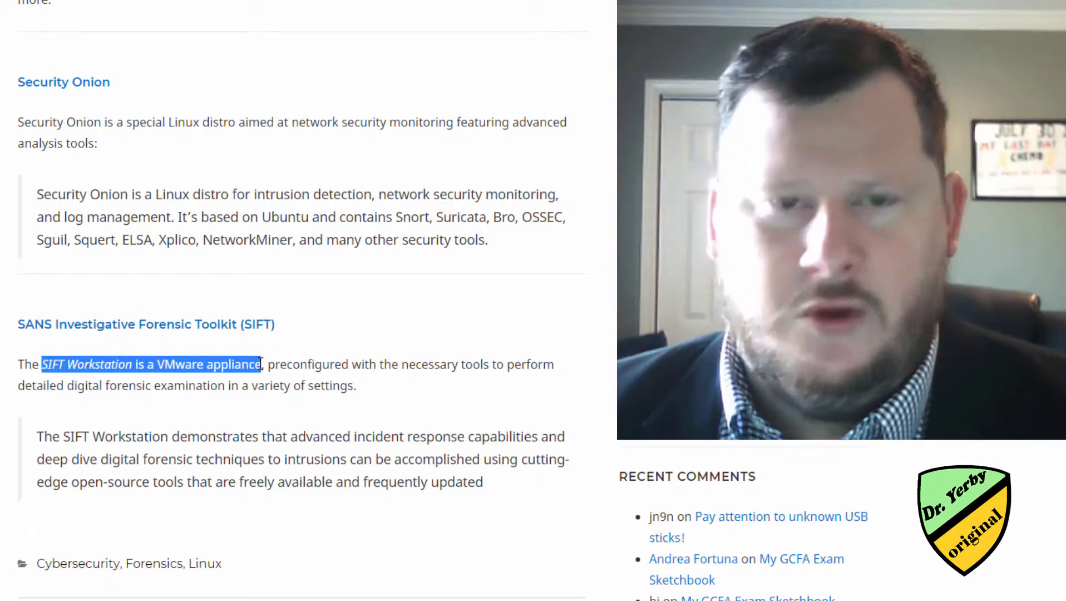
scroll(down, 3)
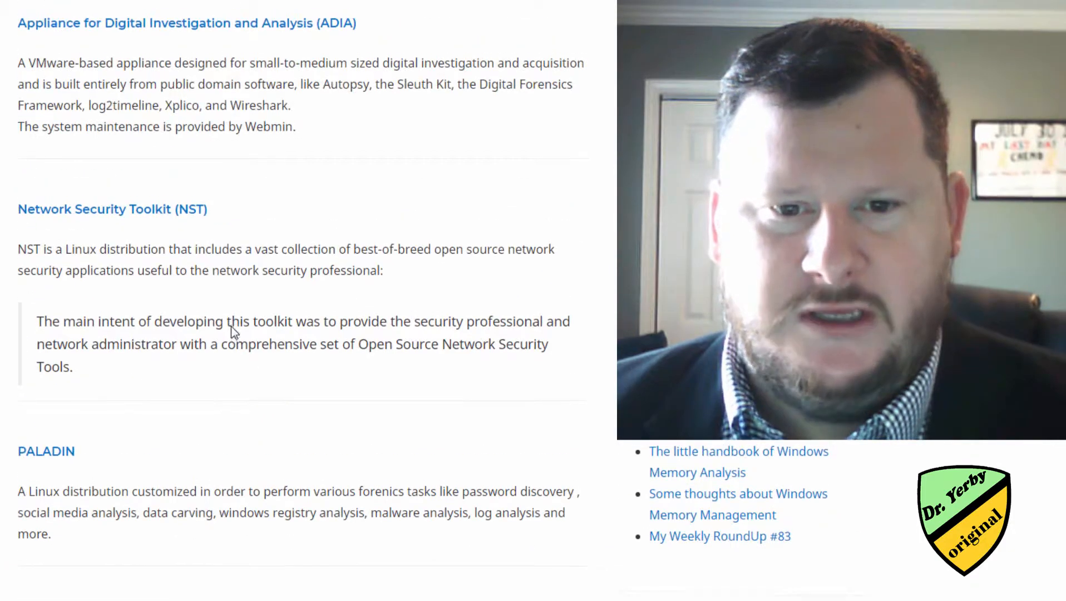
scroll(up, 3)
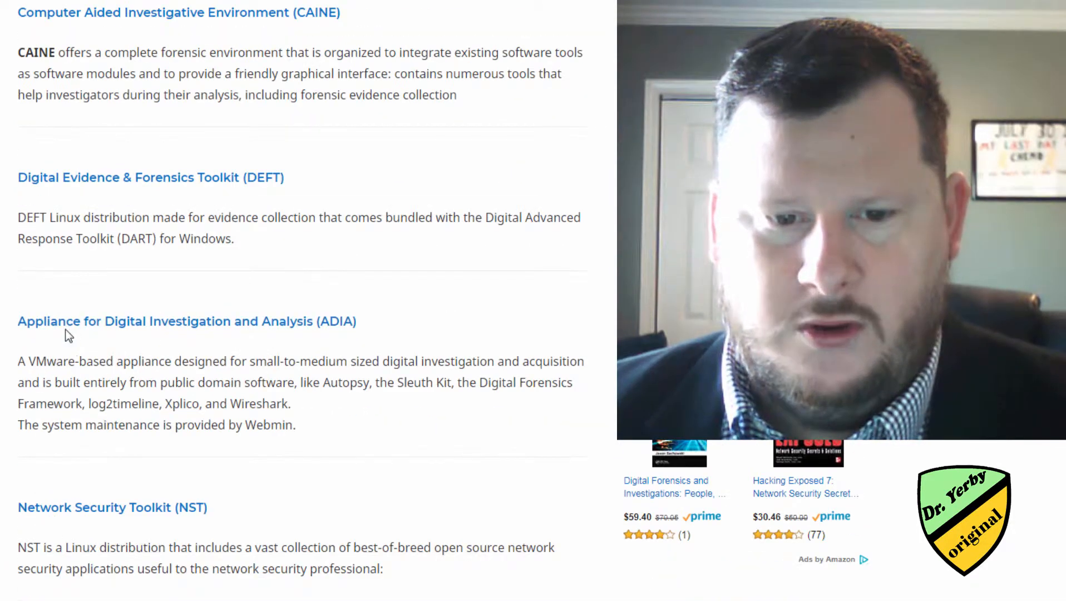
scroll(down, 3)
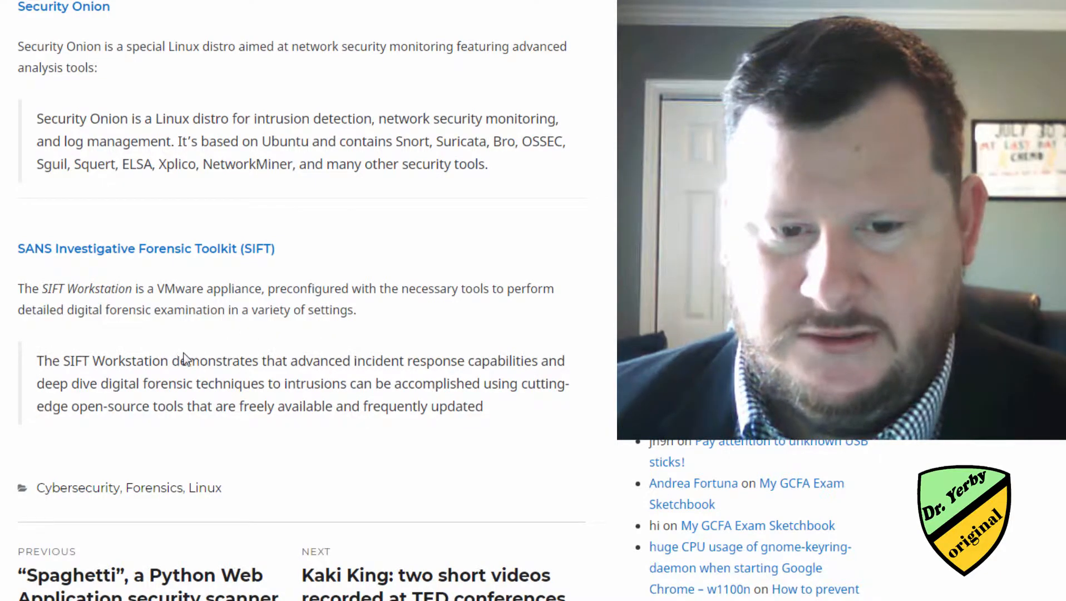
drag(153, 360, 537, 383)
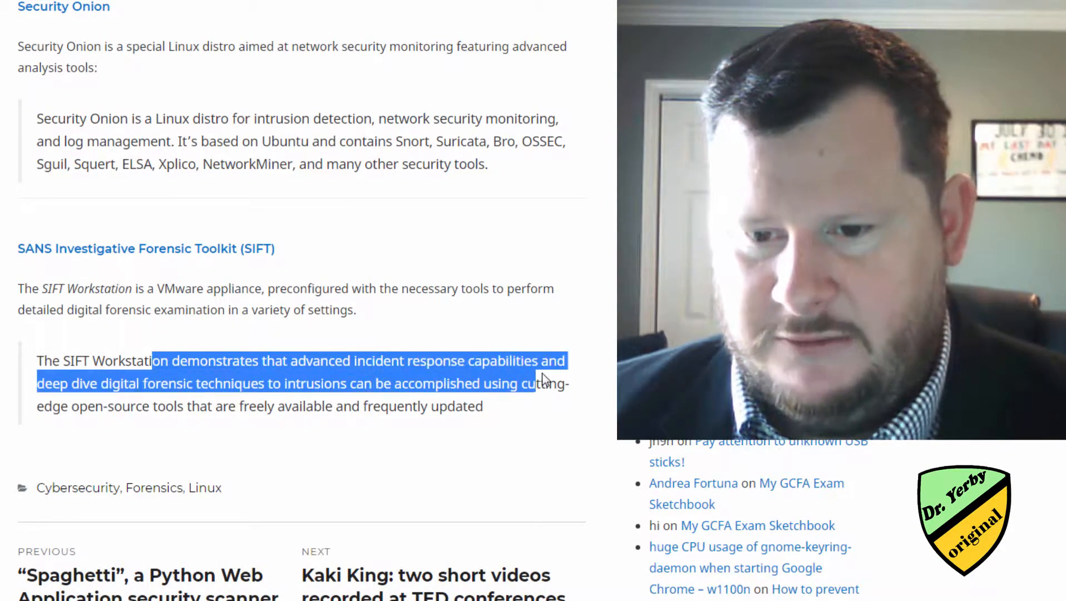
drag(537, 377, 430, 406)
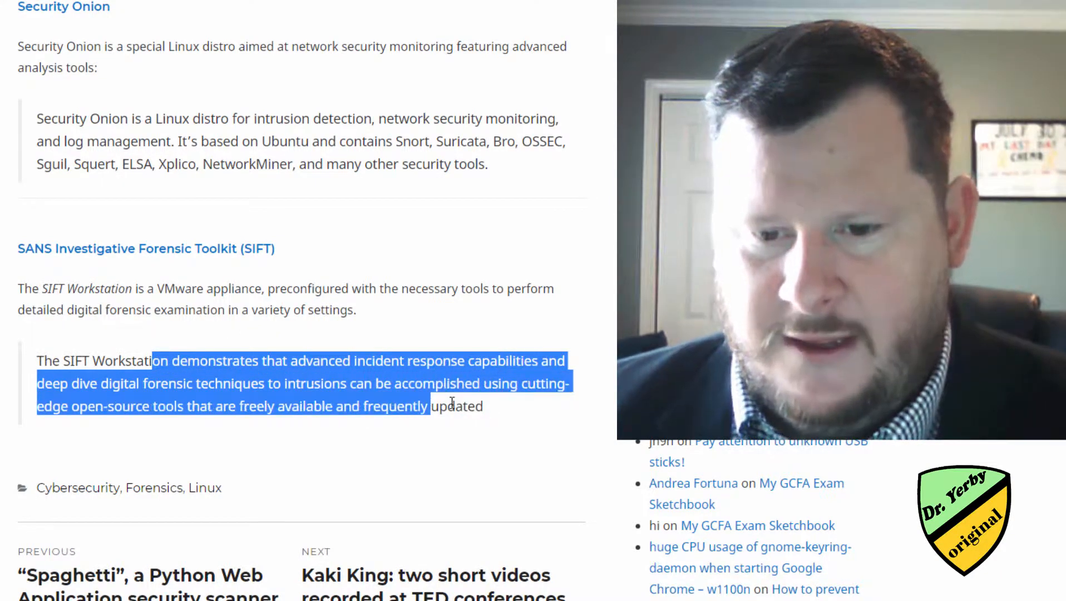
click(497, 416)
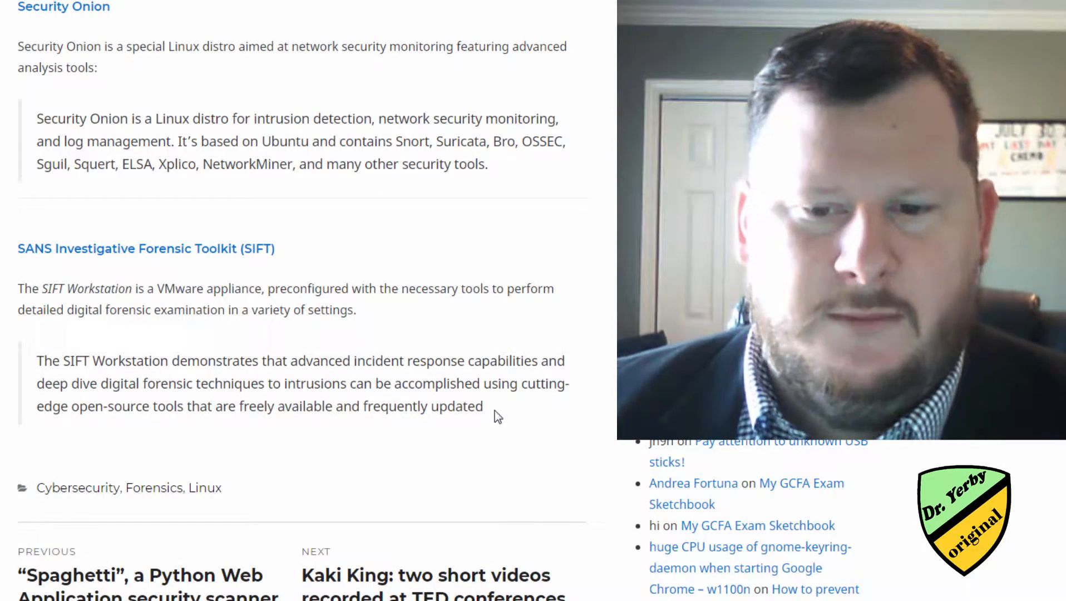
drag(17, 248, 484, 406)
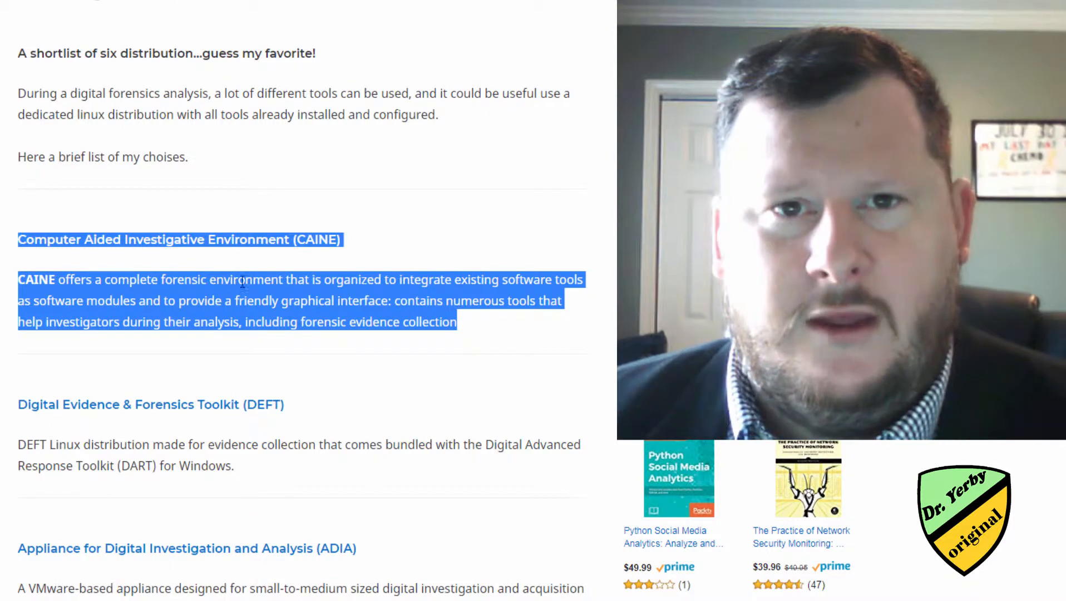
mouse_move(331, 346)
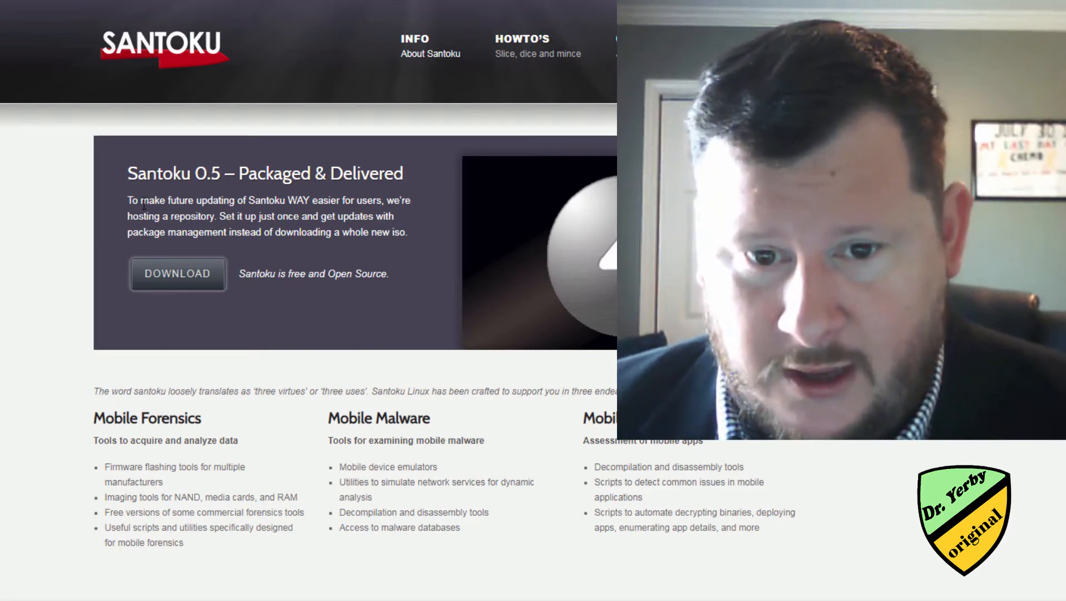
drag(126, 201, 364, 216)
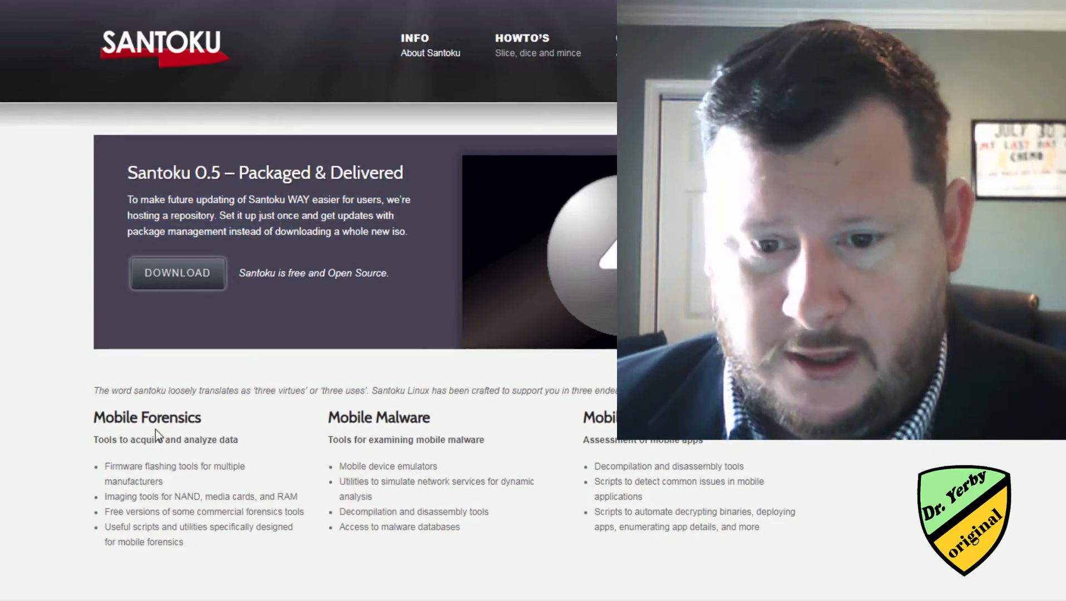
scroll(down, 3)
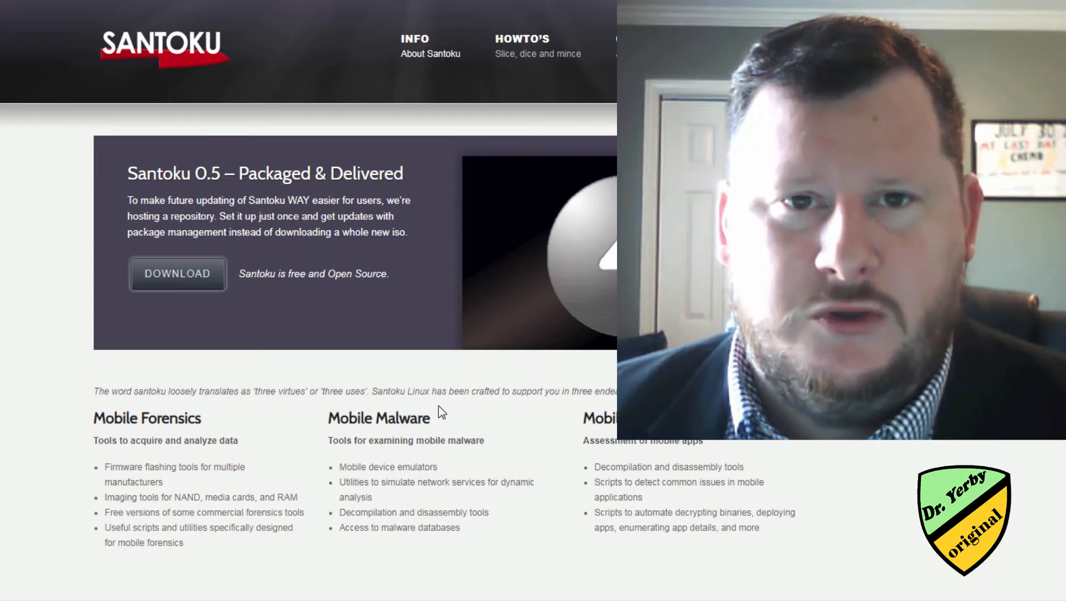
mouse_move(640, 460)
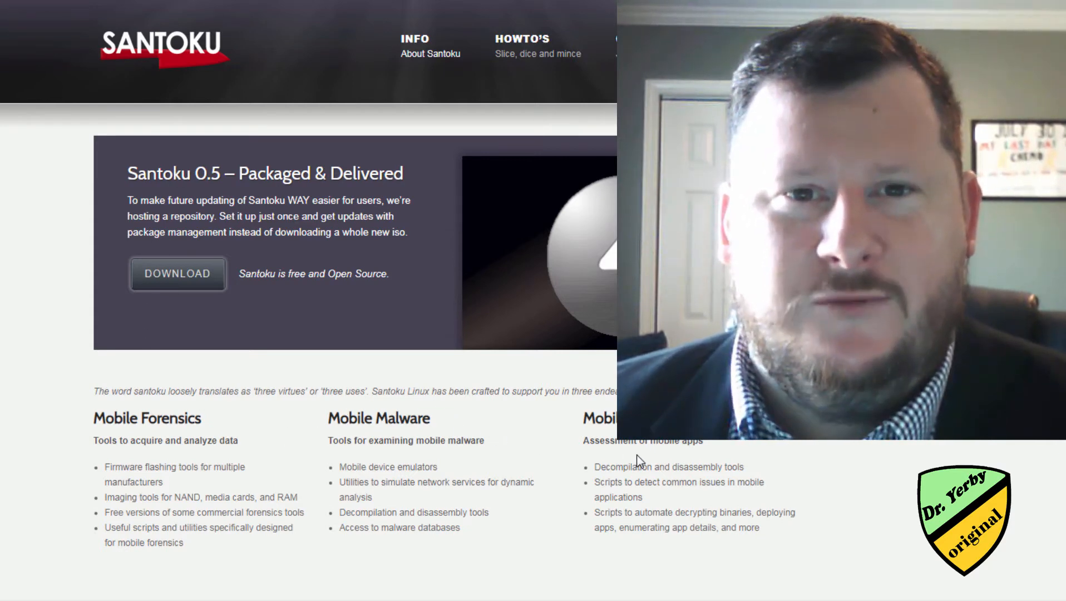